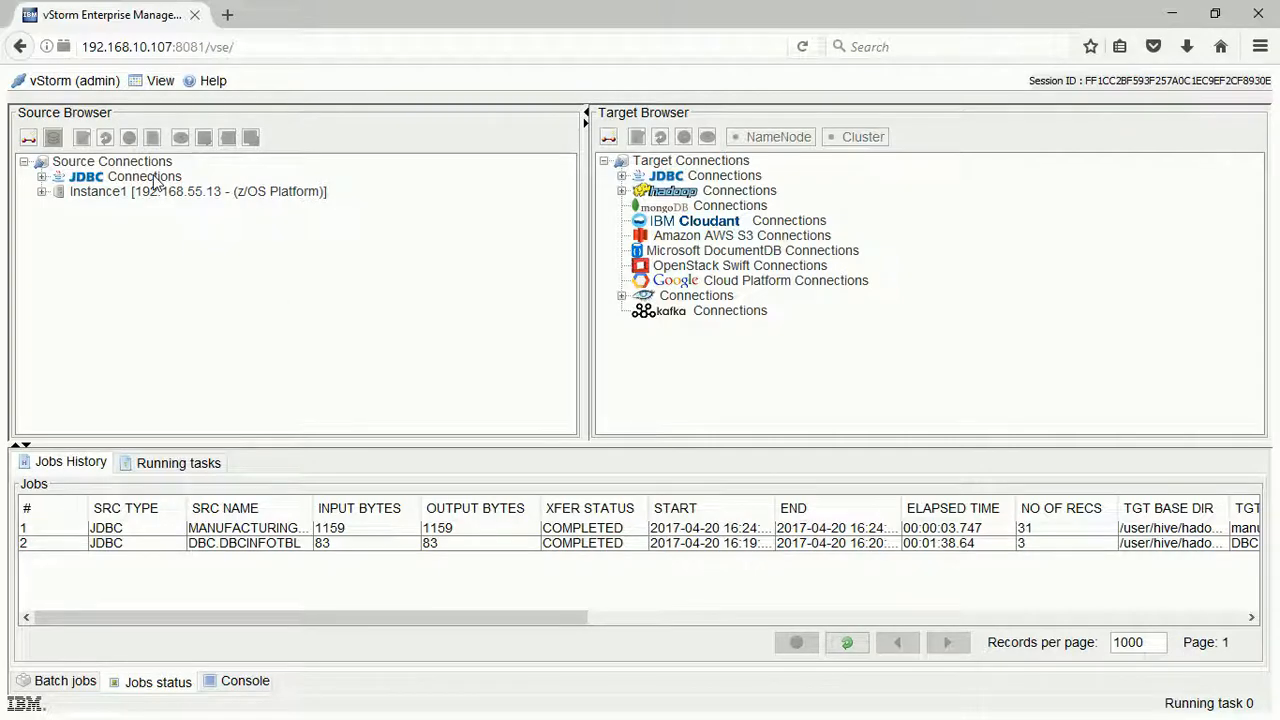
Step: Browse the Teradata JDBC source to the retail schema's tables and select the EMPLOYEE table
{"action": "left_click", "coordinate": [44, 176]}
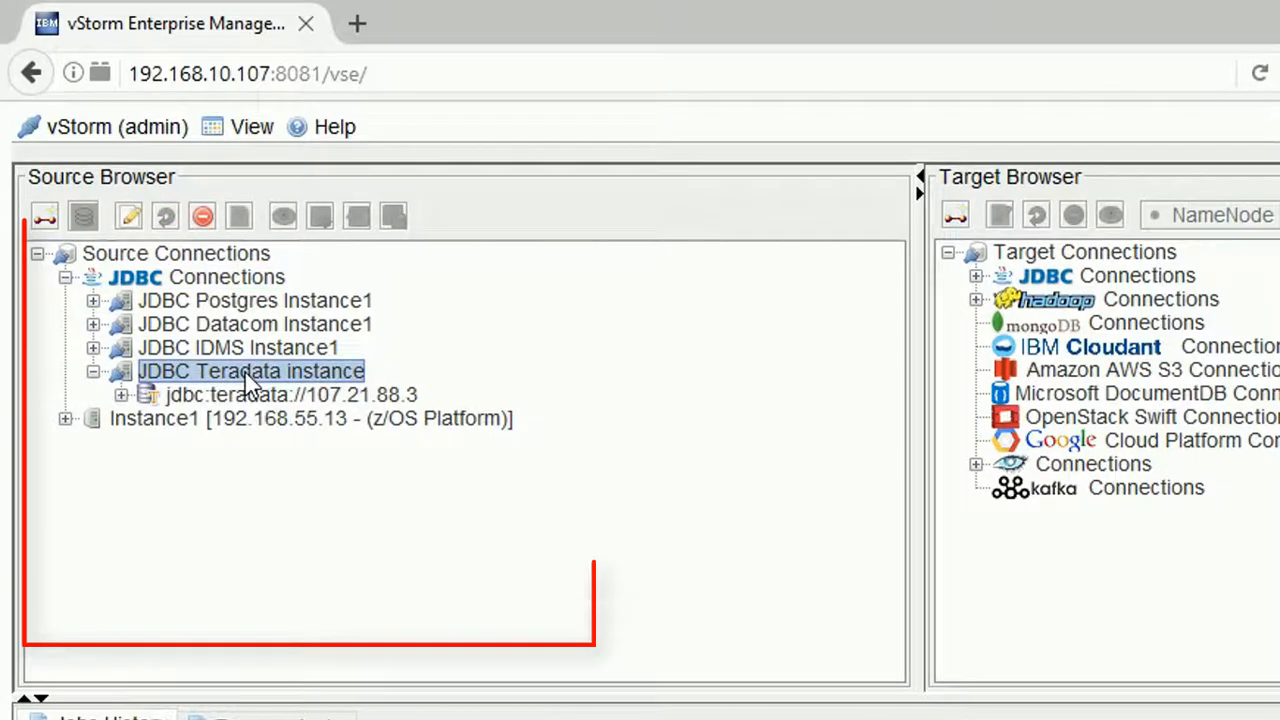
{"action": "left_click", "coordinate": [120, 394]}
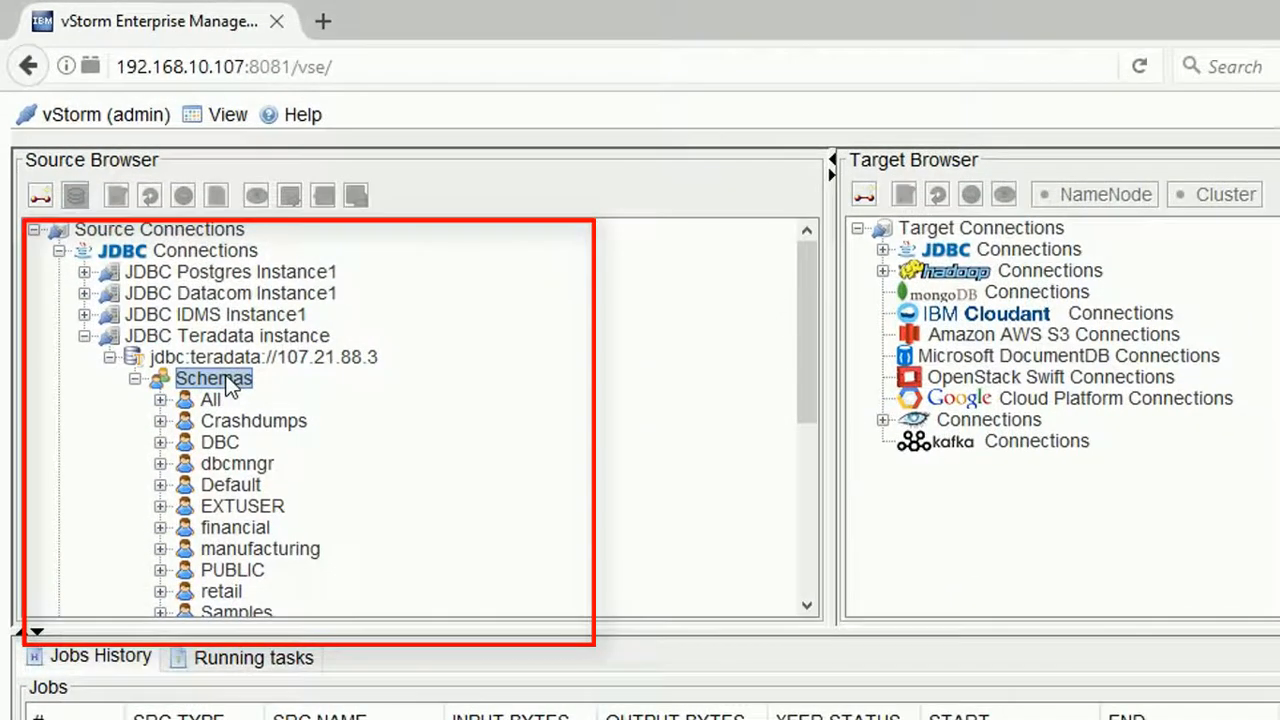
{"action": "scroll", "scroll_direction": "down", "scroll_amount": 3}
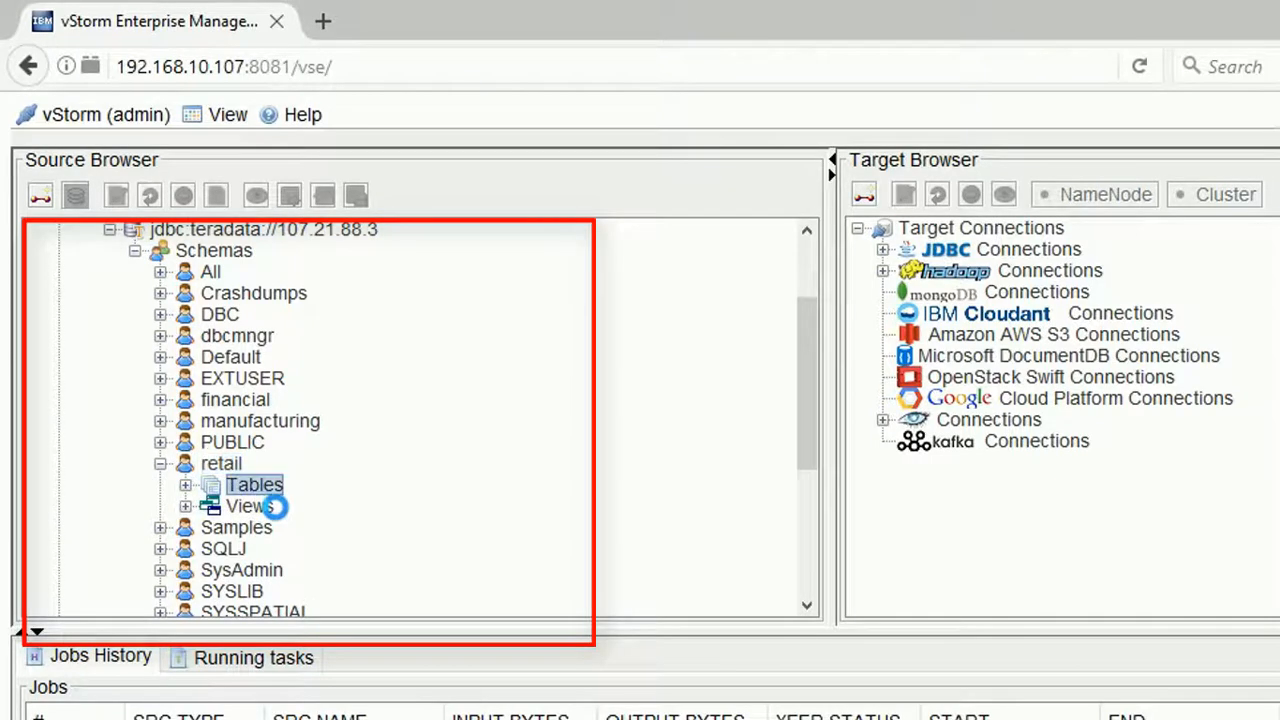
{"action": "left_click", "coordinate": [185, 485]}
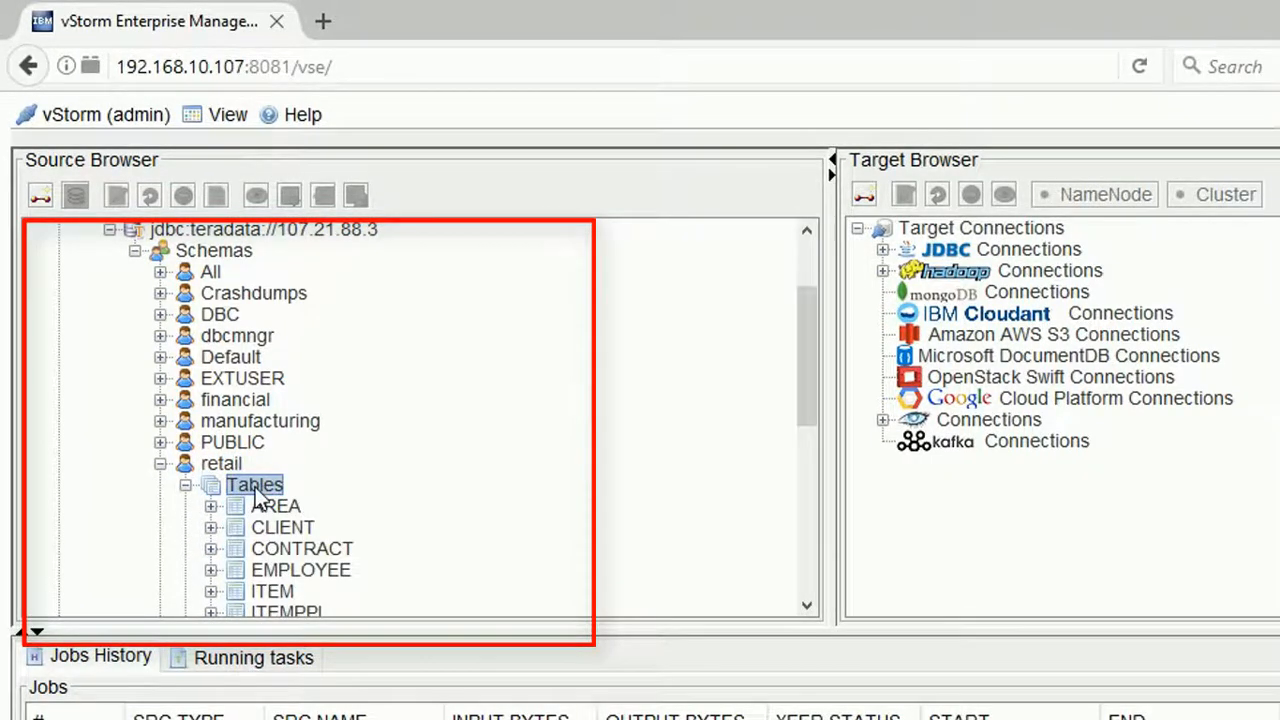
{"action": "left_click", "coordinate": [300, 569]}
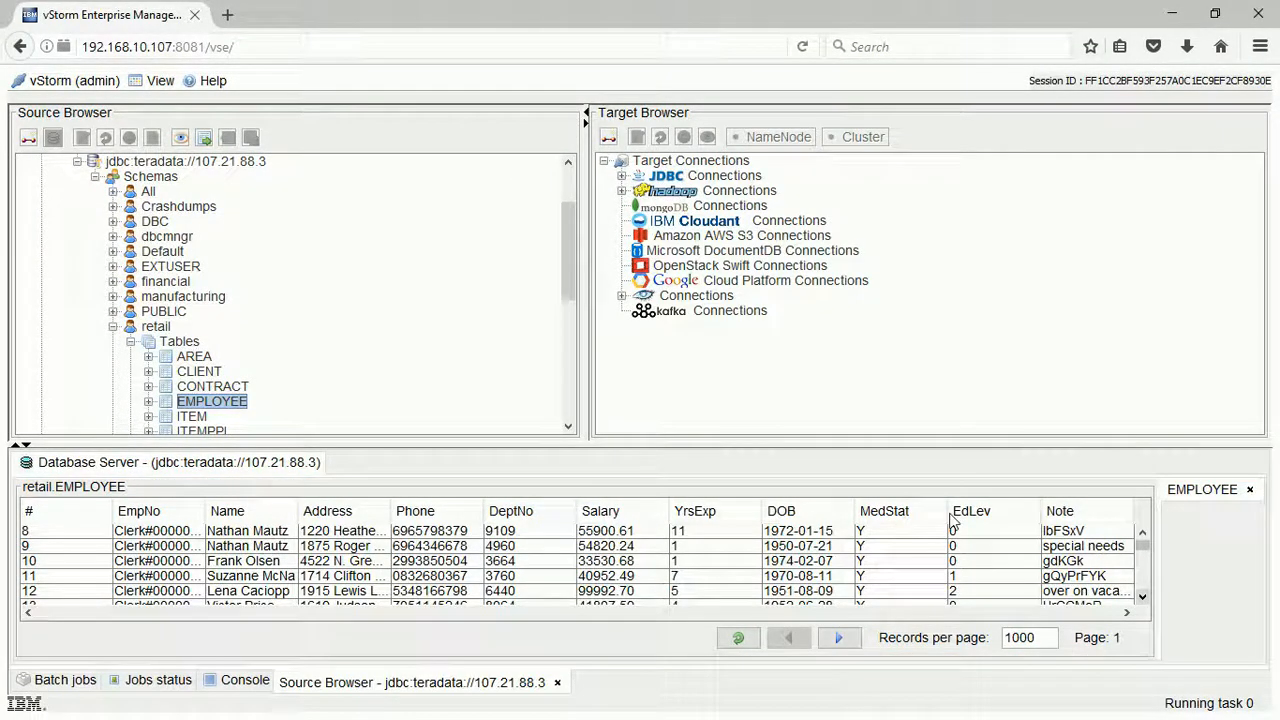
{"action": "mouse_move", "coordinate": [590, 390]}
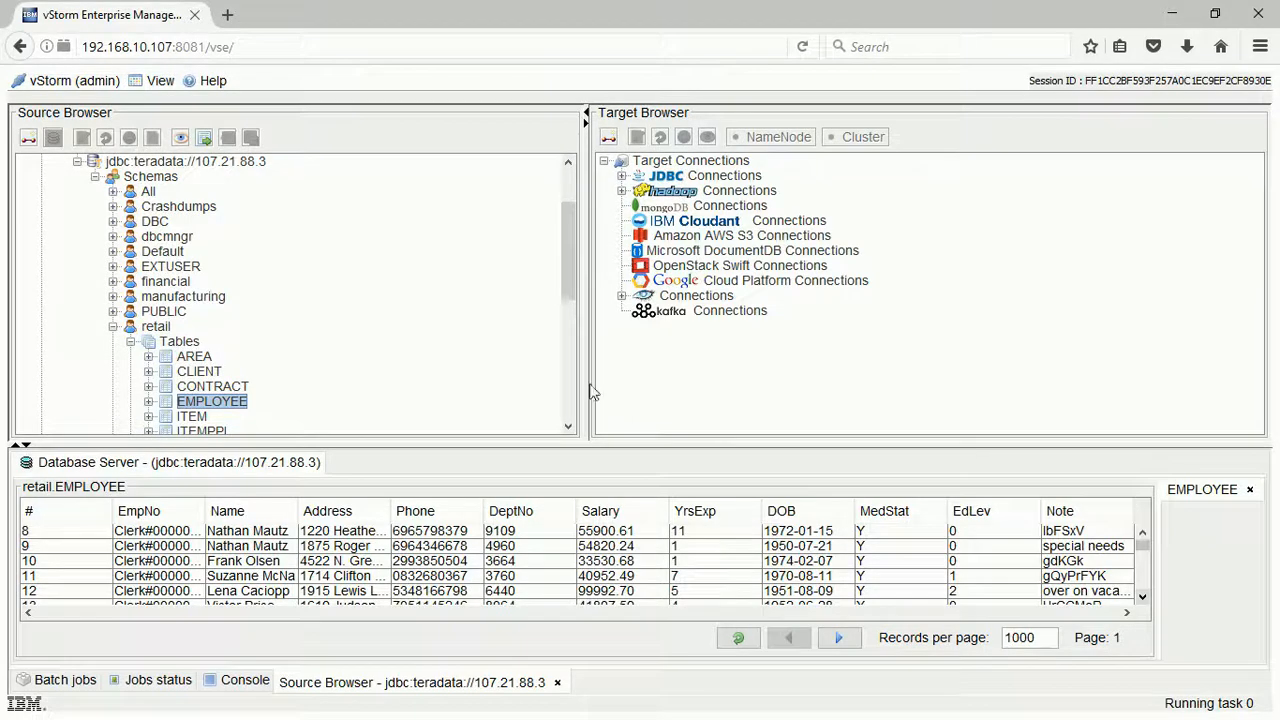
{"action": "mouse_move", "coordinate": [452, 328]}
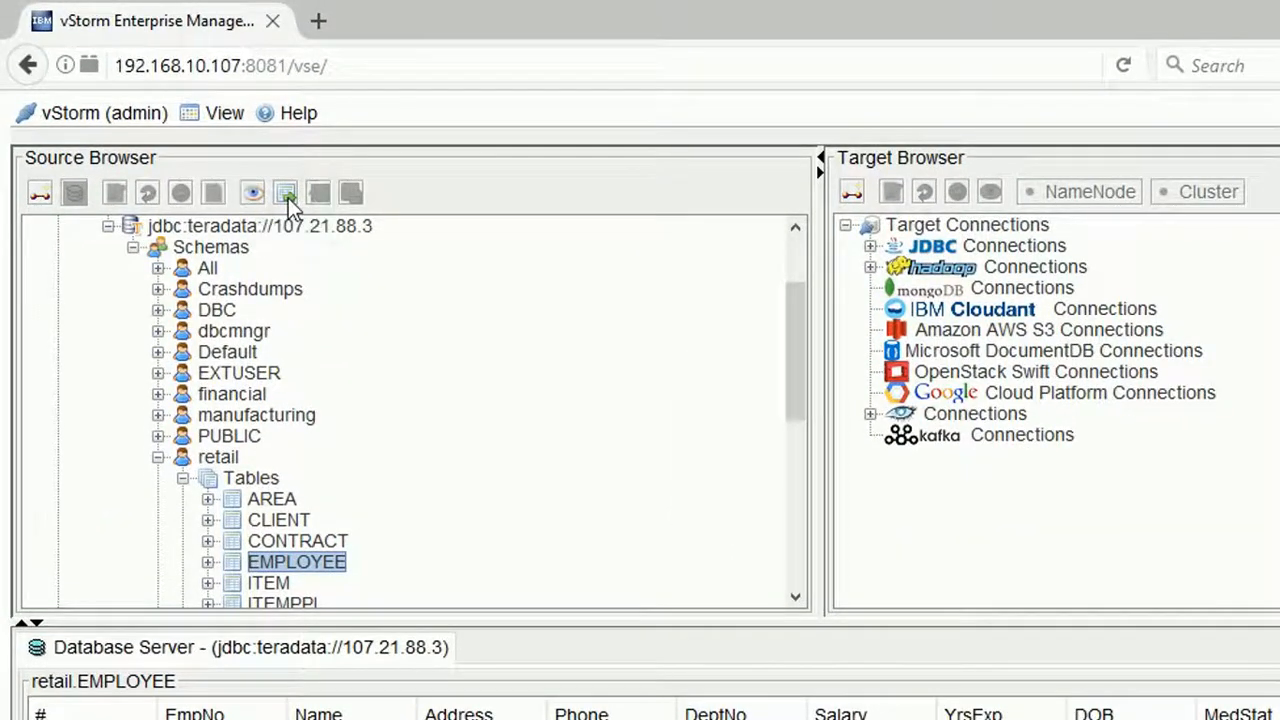
Step: Start the Copy to HDFS/HIVE wizard for EMPLOYEE, targeting Hadoop's HIVE default schema in CSV format
{"action": "left_click", "coordinate": [285, 192]}
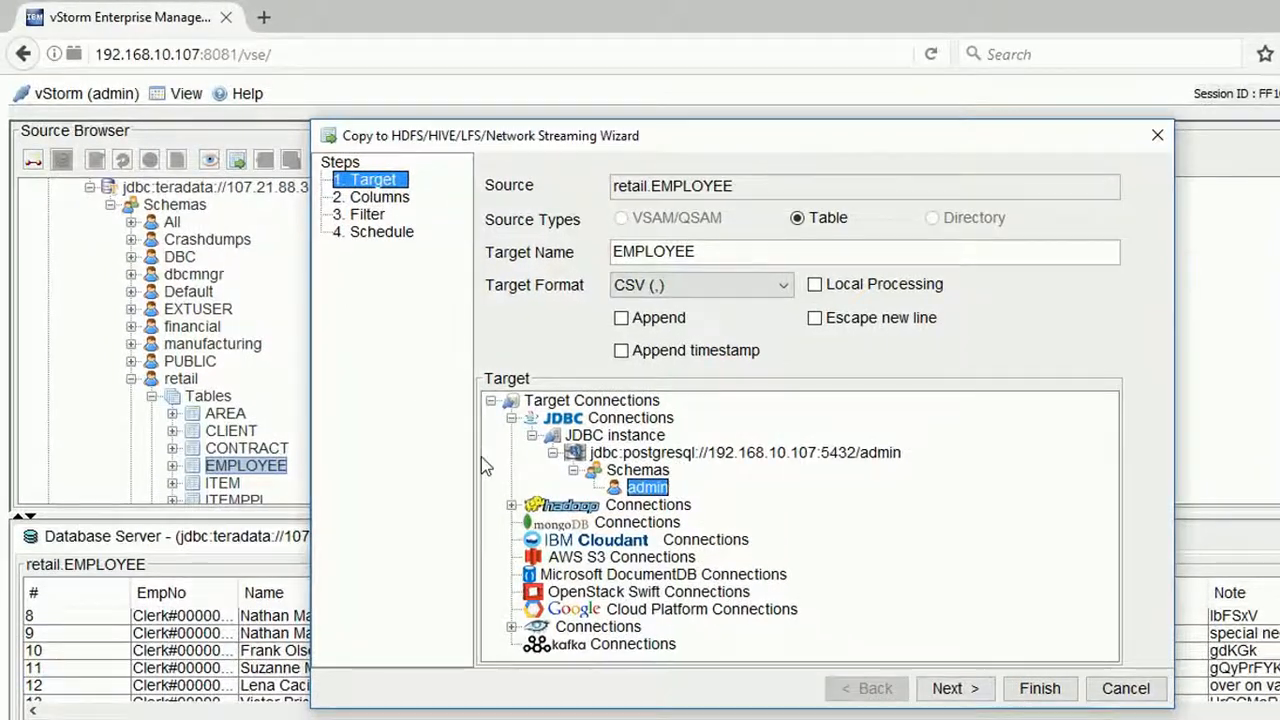
{"action": "left_click", "coordinate": [512, 505]}
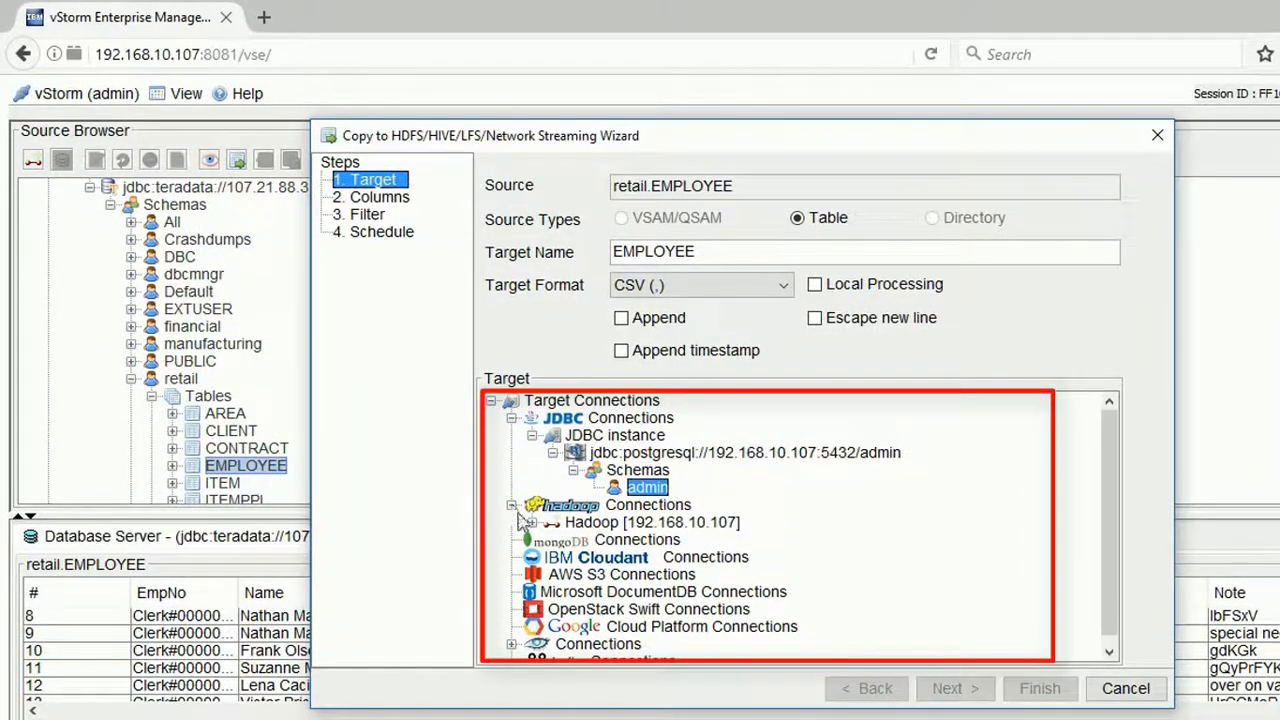
{"action": "left_click", "coordinate": [512, 522]}
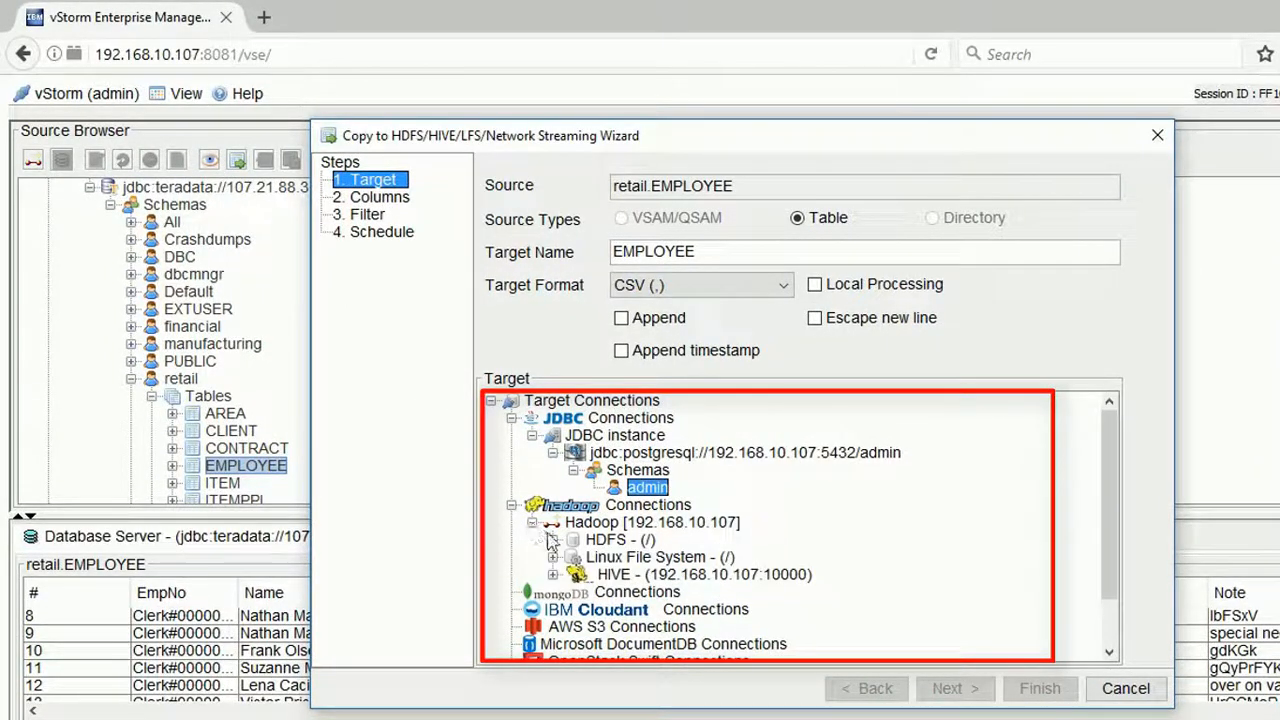
{"action": "left_click", "coordinate": [553, 574]}
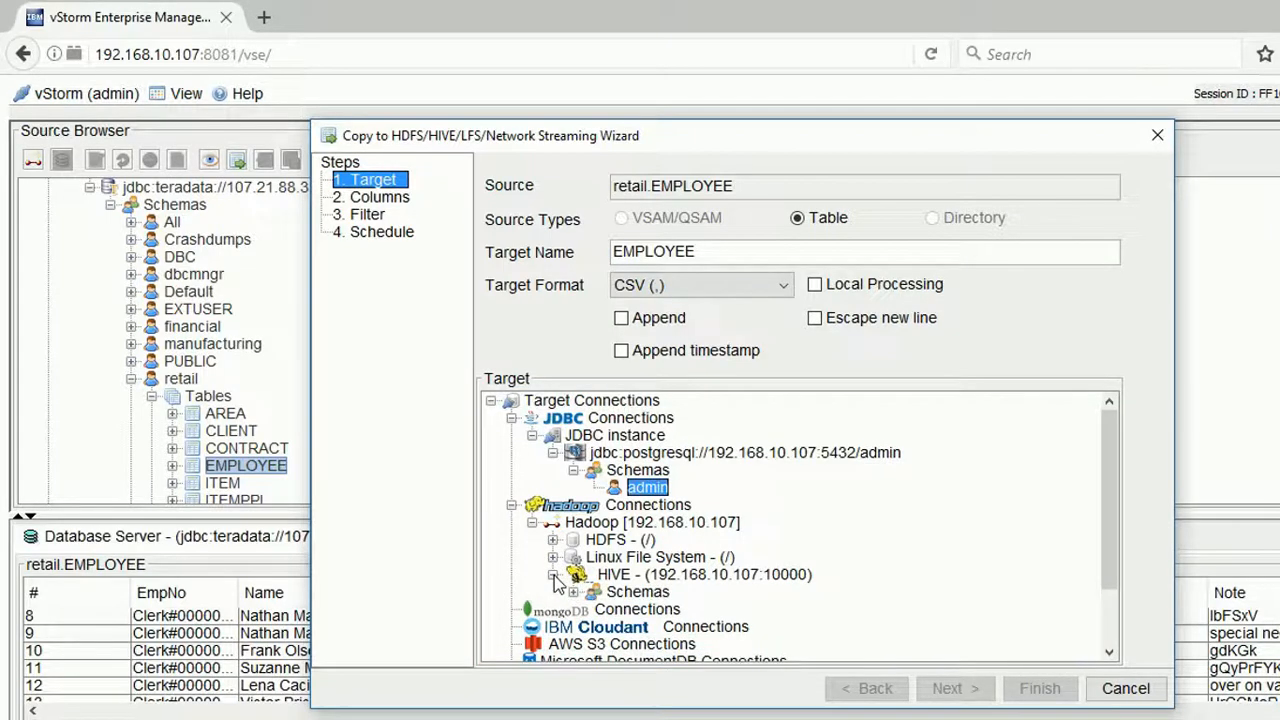
{"action": "left_click", "coordinate": [574, 591]}
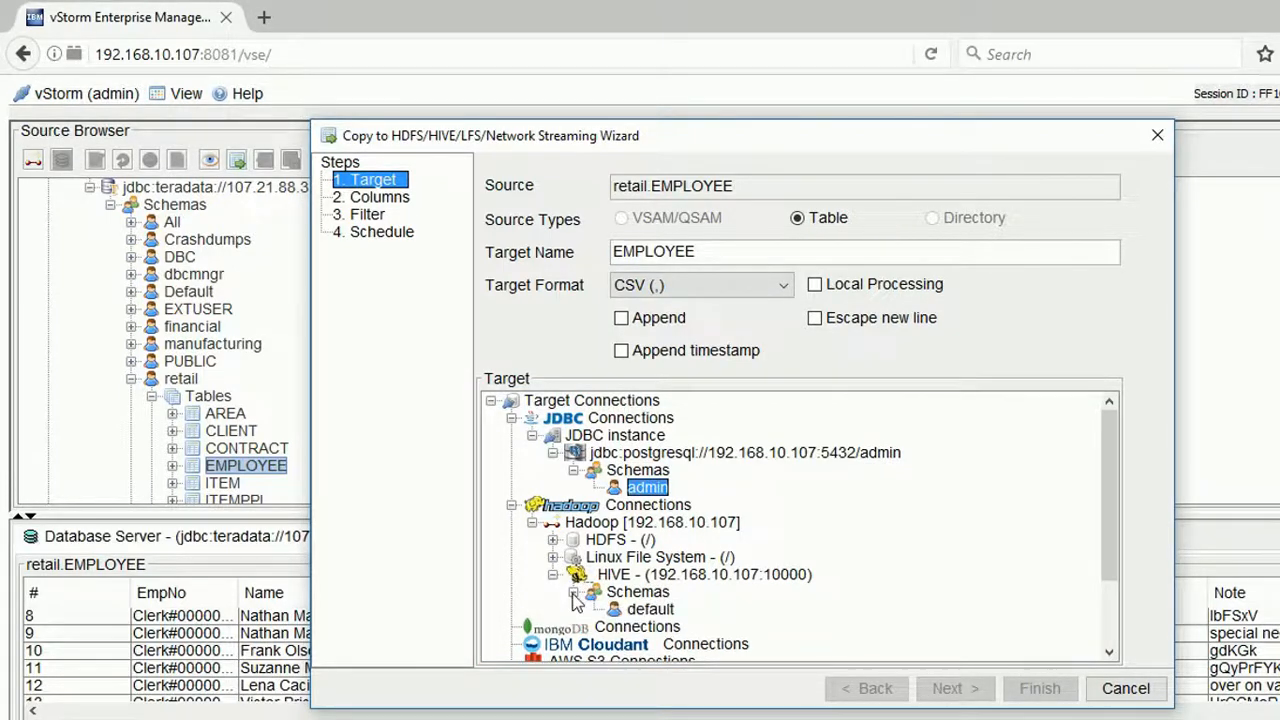
{"action": "left_click", "coordinate": [651, 609]}
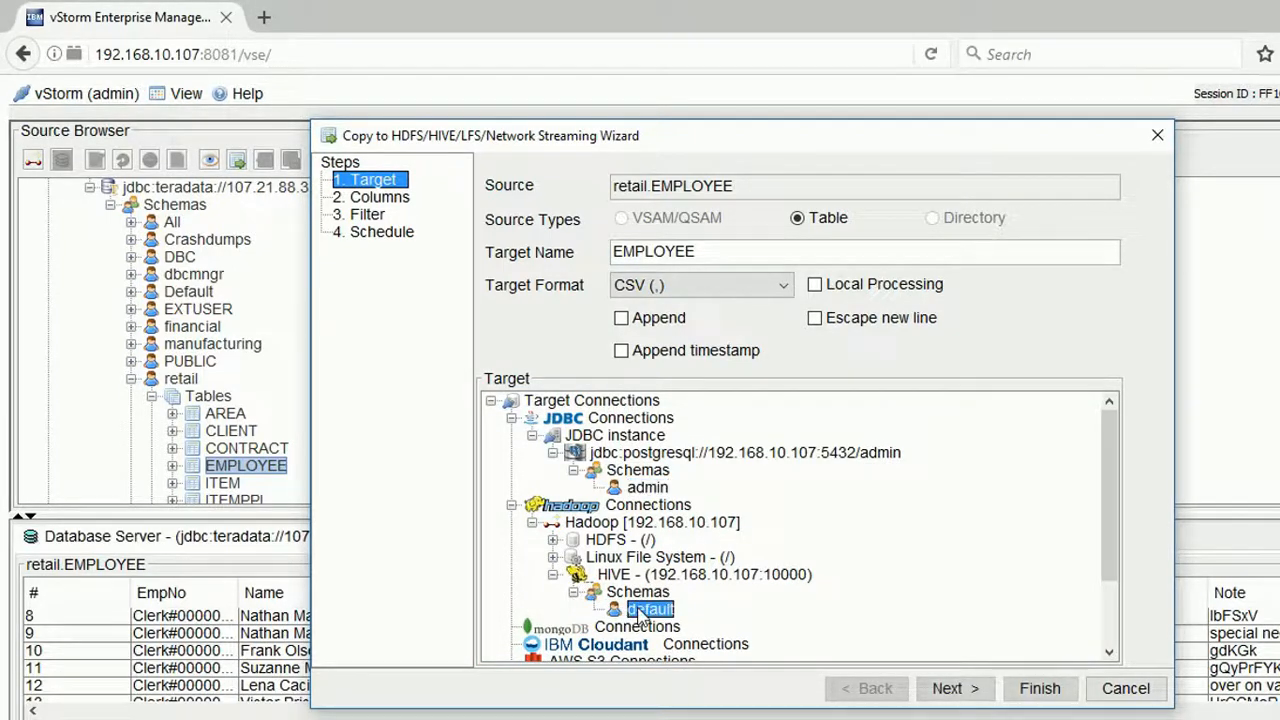
{"action": "left_click", "coordinate": [783, 285]}
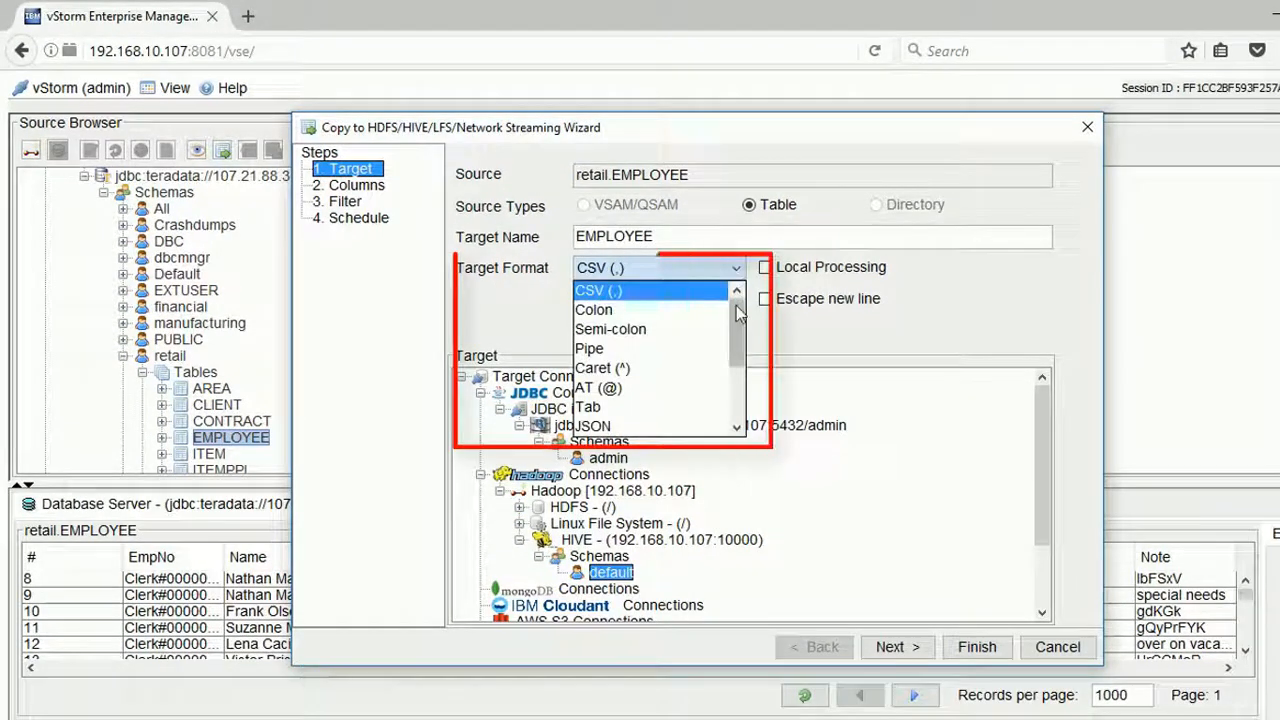
{"action": "scroll", "scroll_direction": "down", "scroll_amount": 3}
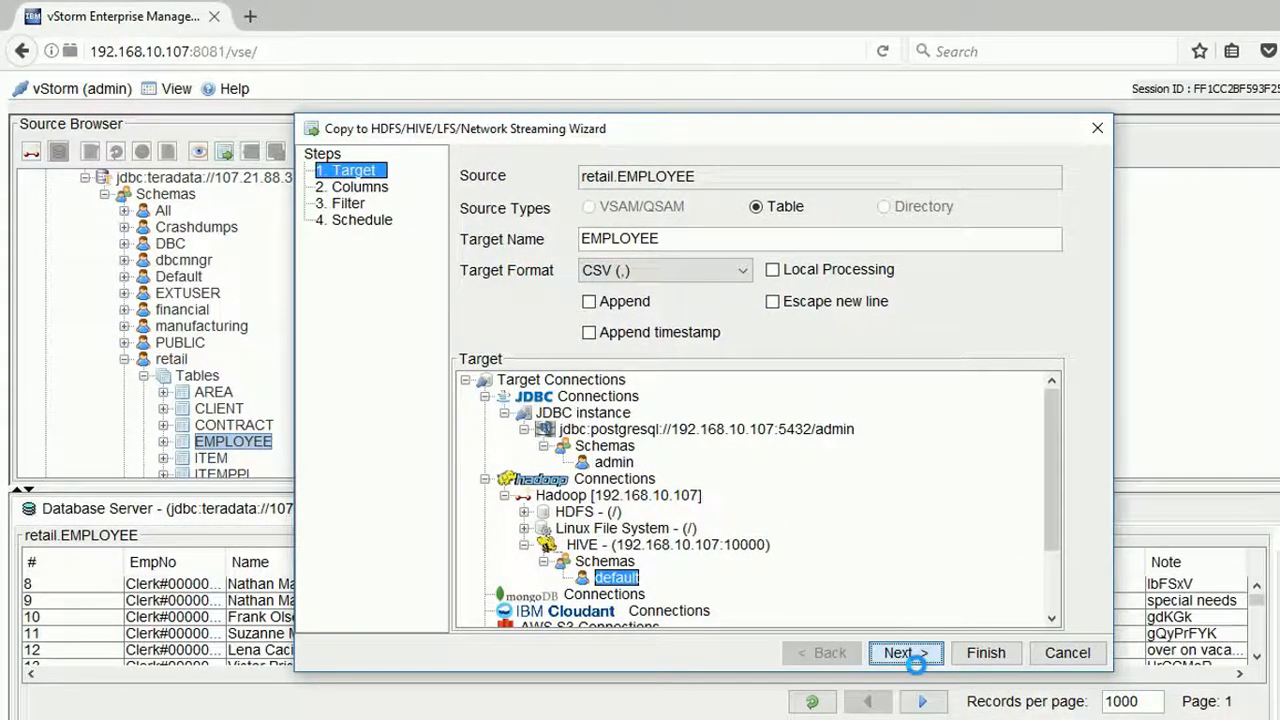
Step: Advance to the Columns step and exclude the unwanted columns such as YrsExp from the copy
{"action": "left_click", "coordinate": [905, 652]}
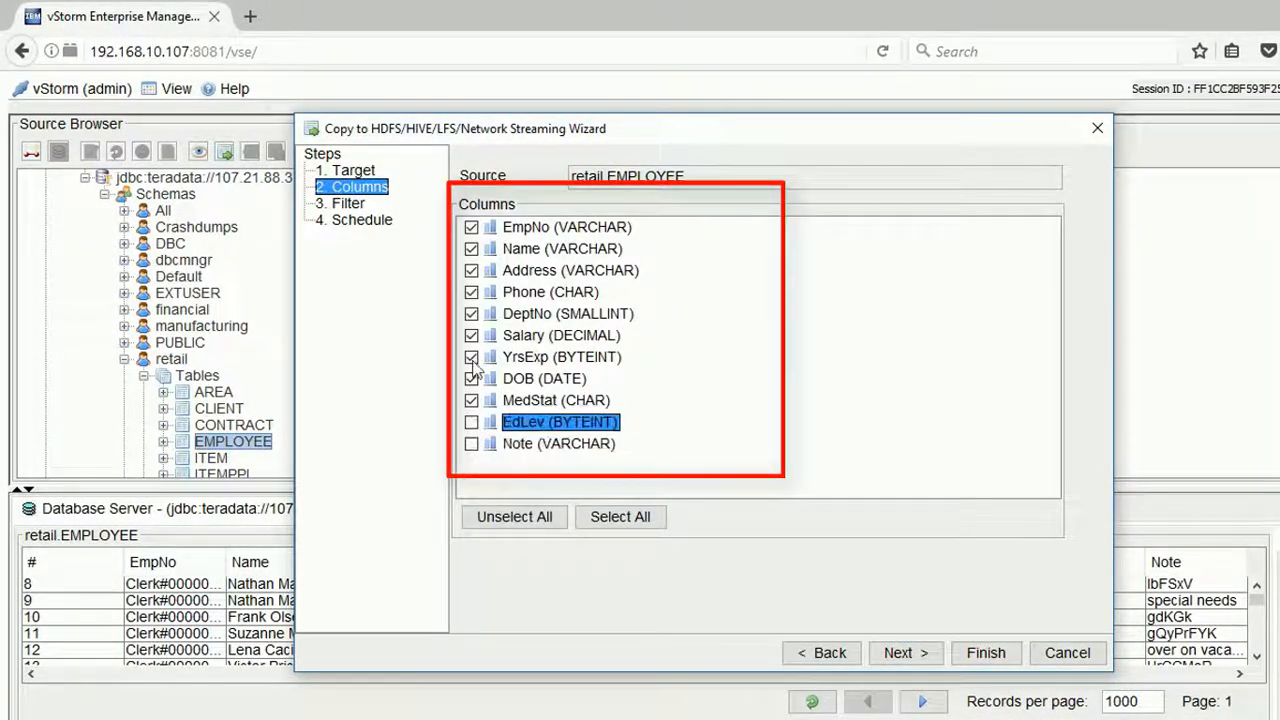
{"action": "left_click", "coordinate": [905, 652]}
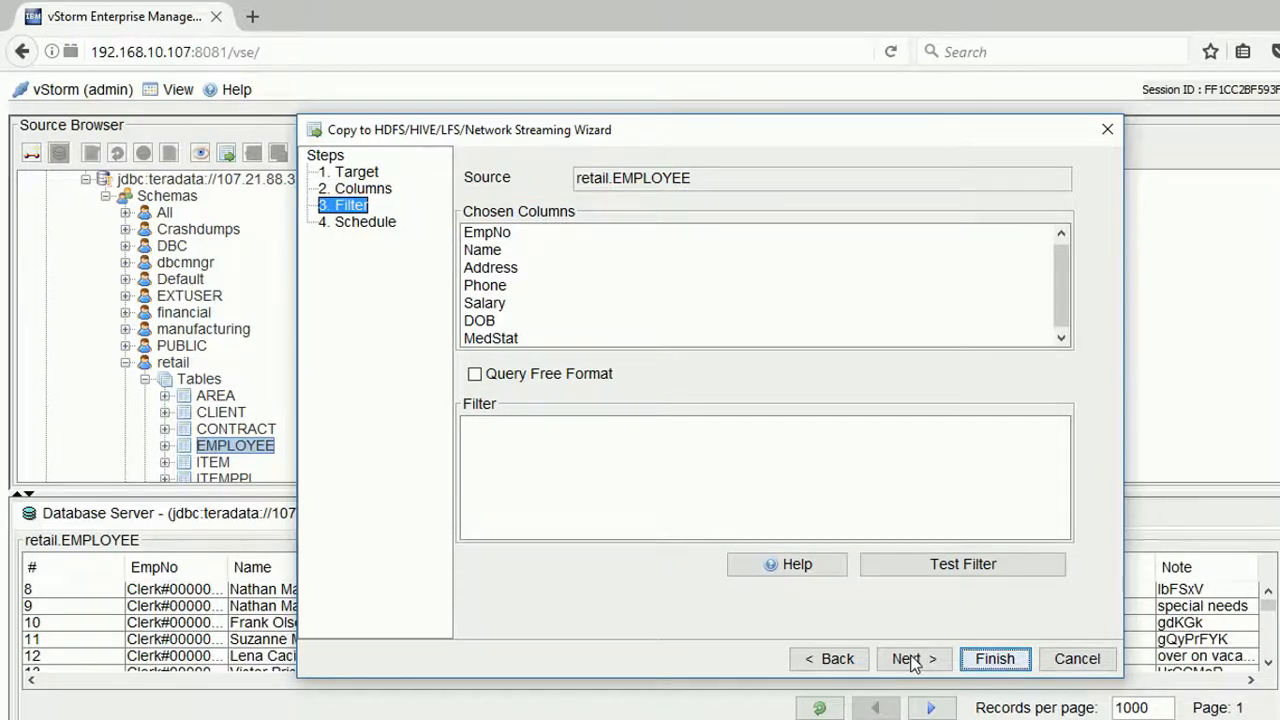
Step: Leave the filter empty and advance to the Schedule step for the retail.EMPLOYEE job
{"action": "left_click", "coordinate": [911, 658]}
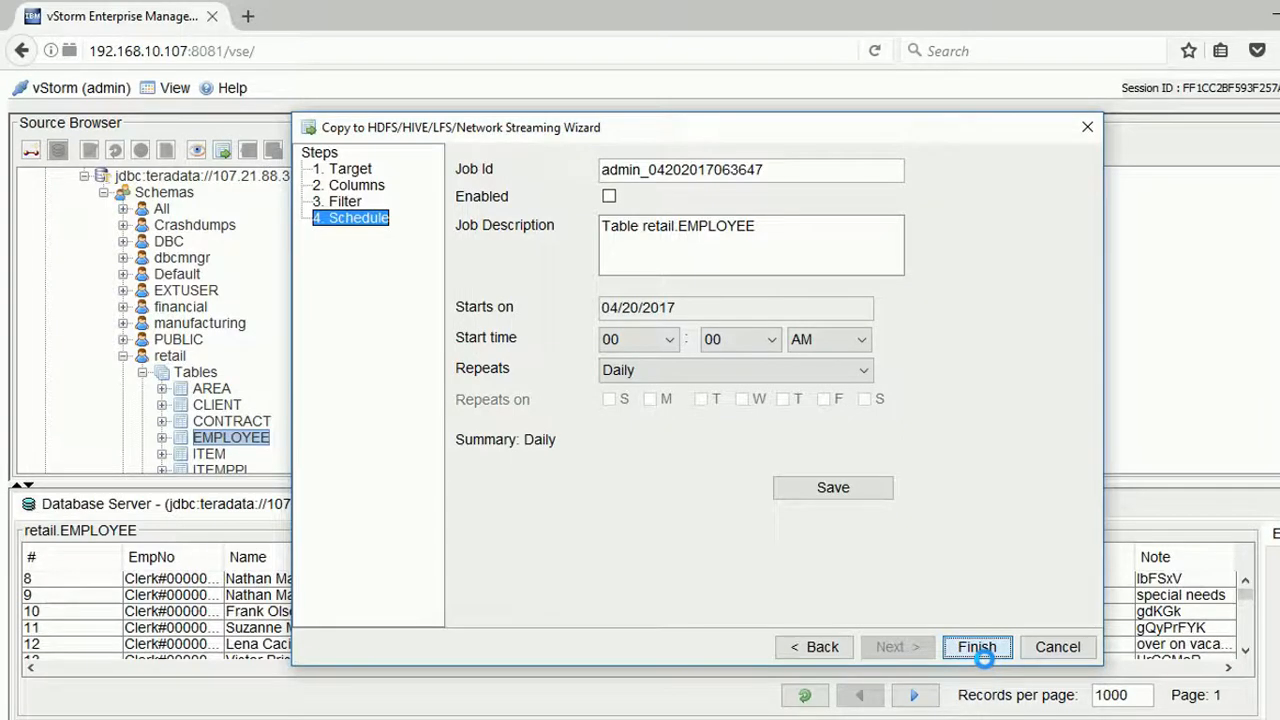
Step: Finish the wizard to run the copy and view the new retail_employee table's rows in Hive
{"action": "left_click", "coordinate": [976, 646]}
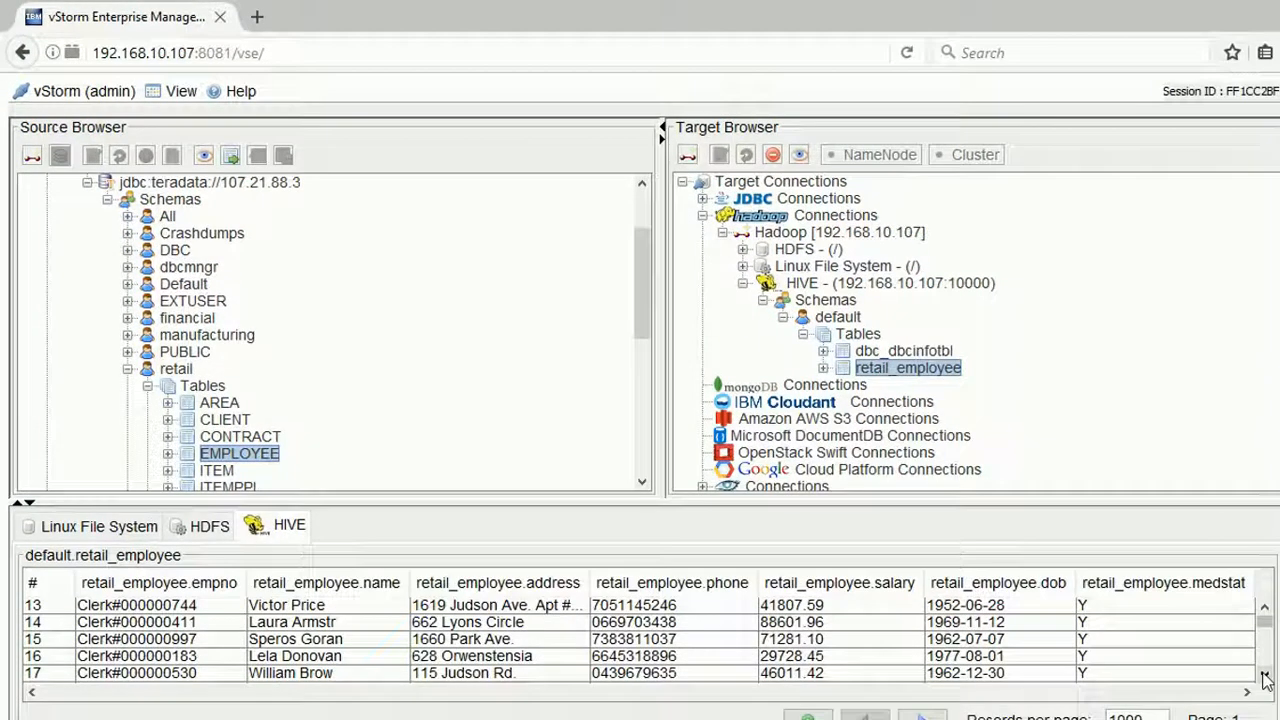
{"action": "scroll", "scroll_direction": "down", "scroll_amount": 3}
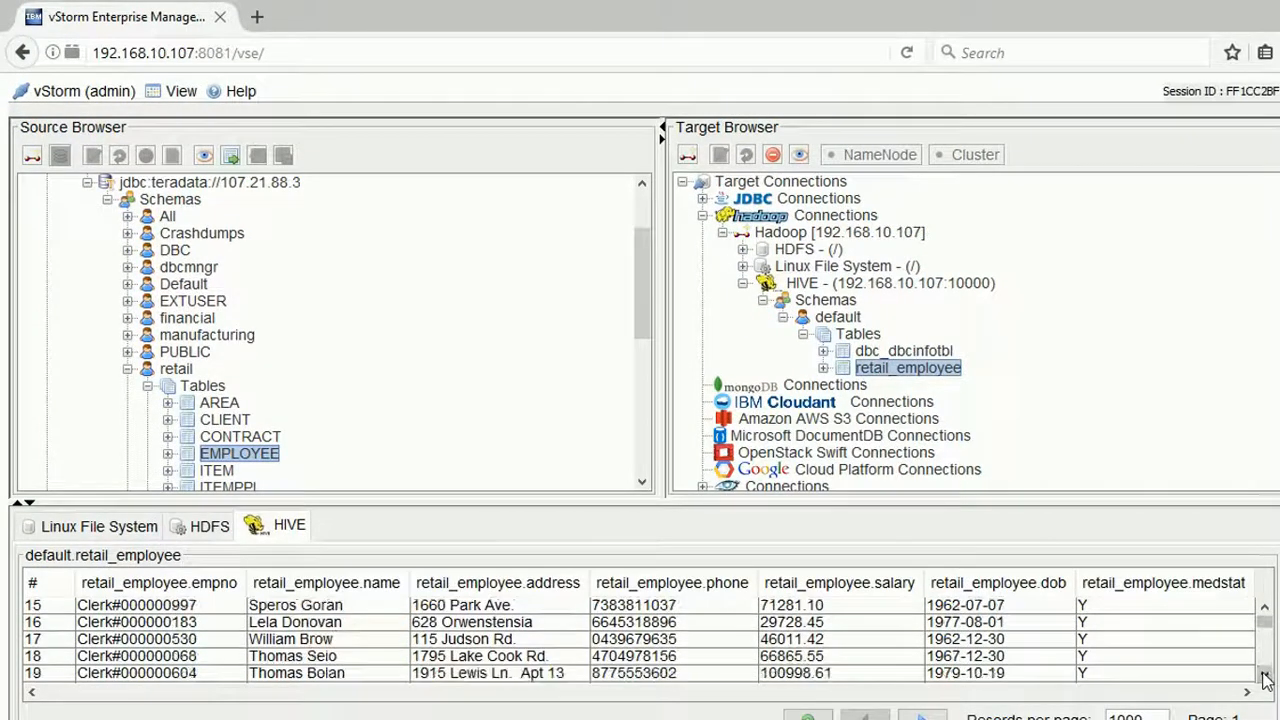